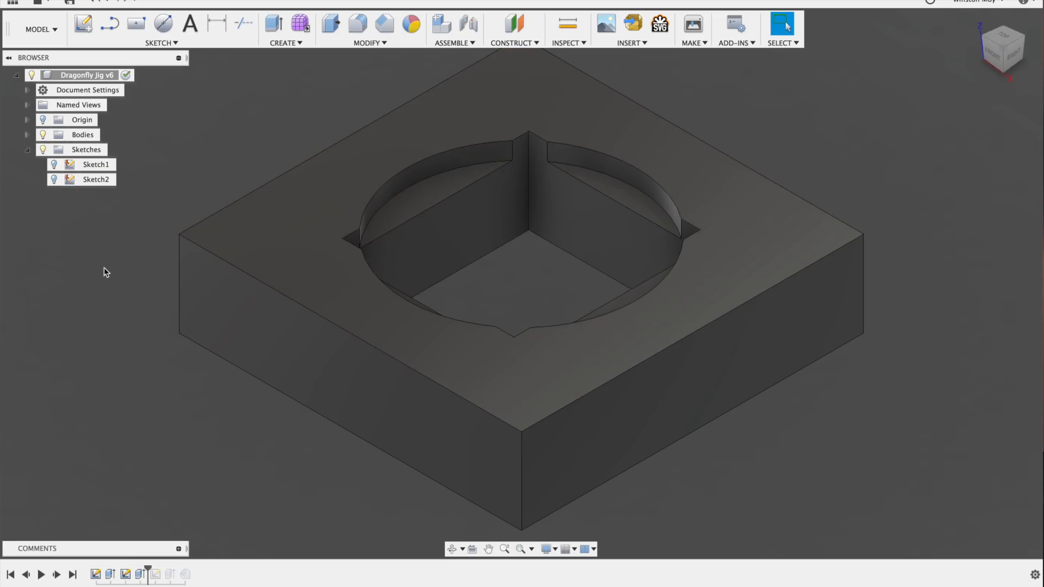
mouse_move(1002, 46)
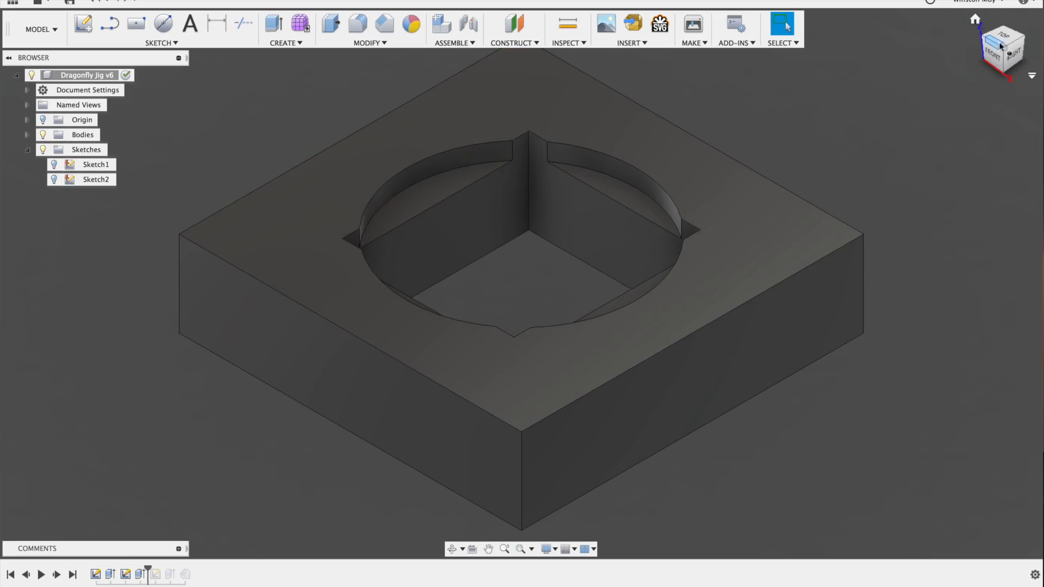
View the jig from the top and step the timeline forward until Sketch3's corner relief circles appear.
left_click(1002, 34)
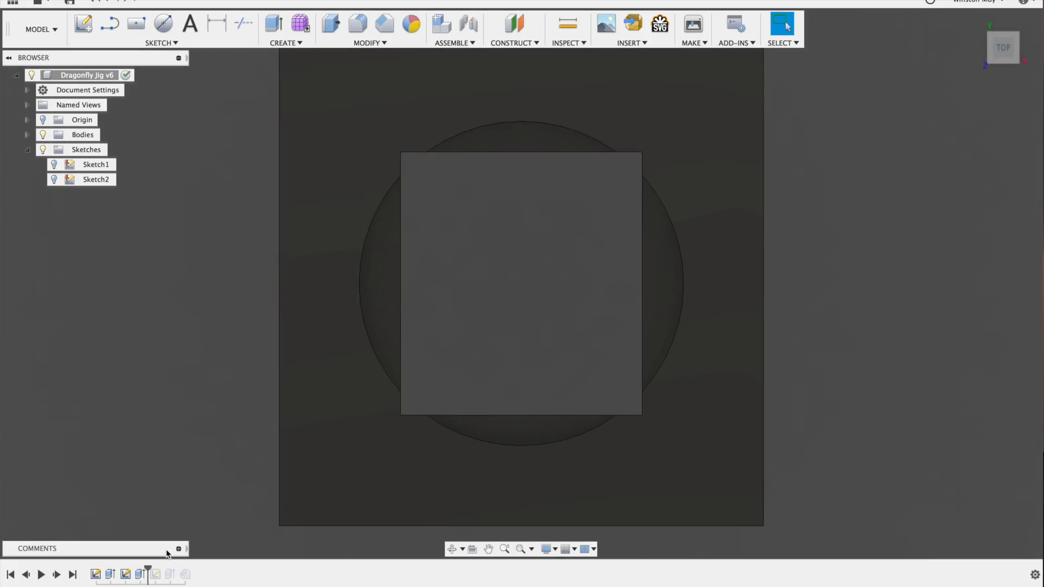
left_click(57, 575)
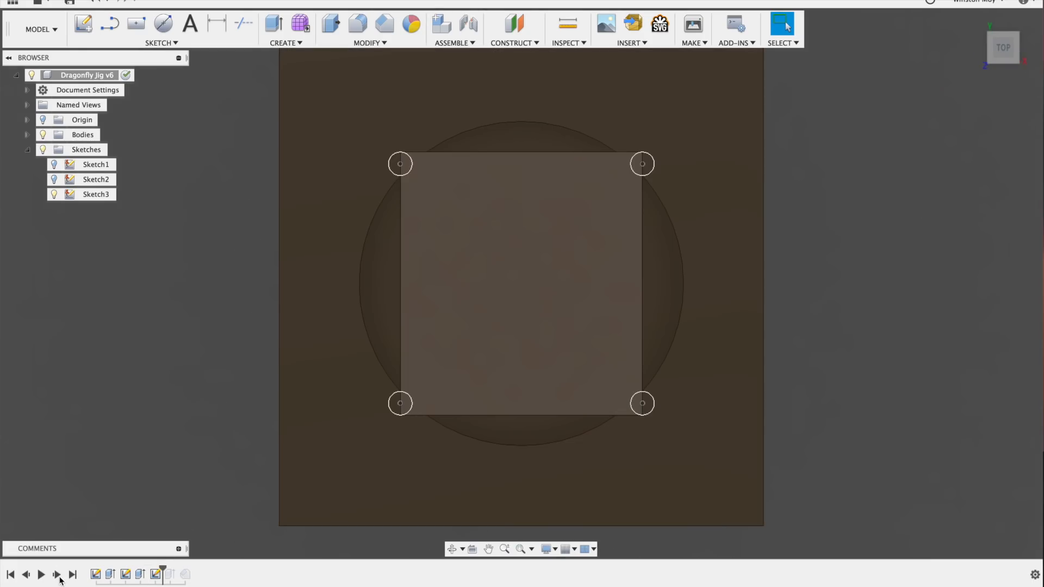
left_click(95, 193)
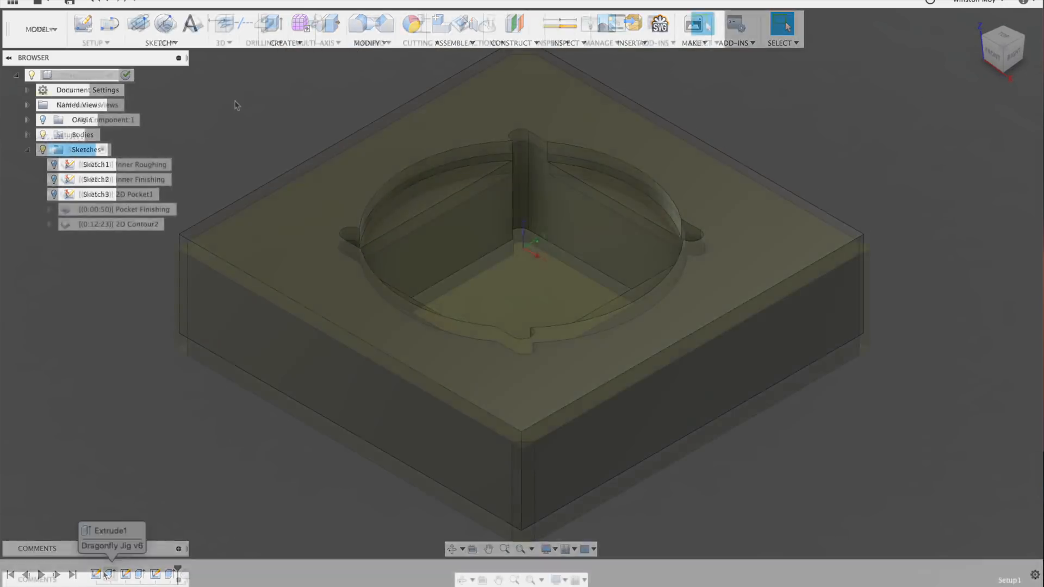
Preview the Inner Roughing, Inner Finishing, 2D Pocket1 and Pocket Finishing toolpaths in turn.
left_click(133, 164)
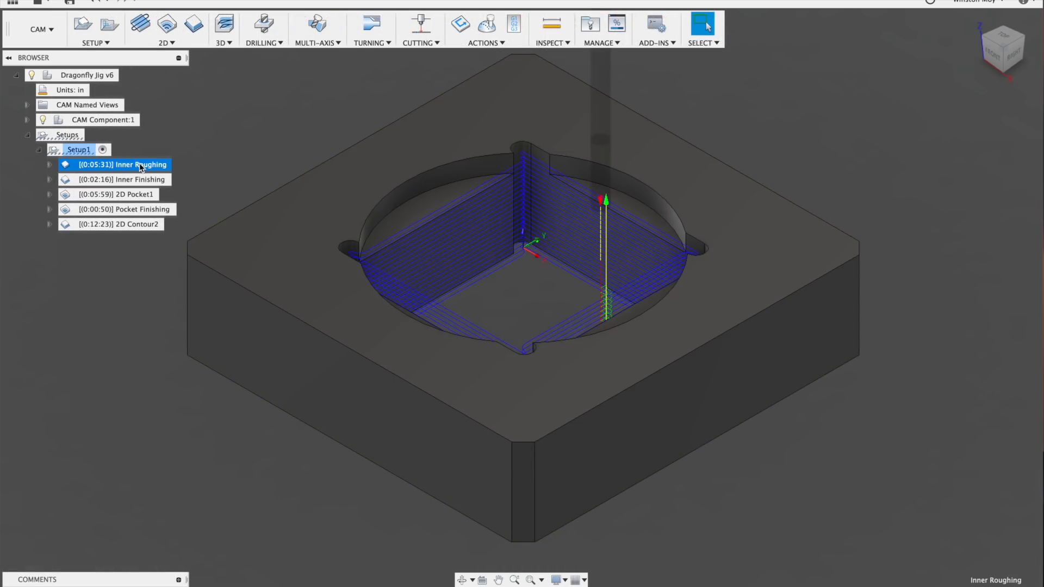
left_click(120, 179)
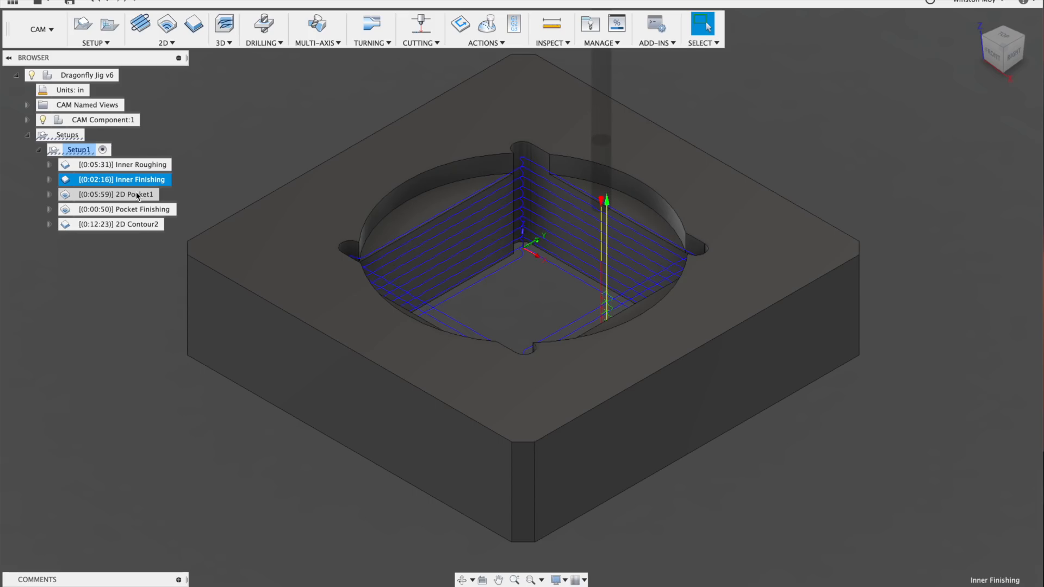
left_click(117, 194)
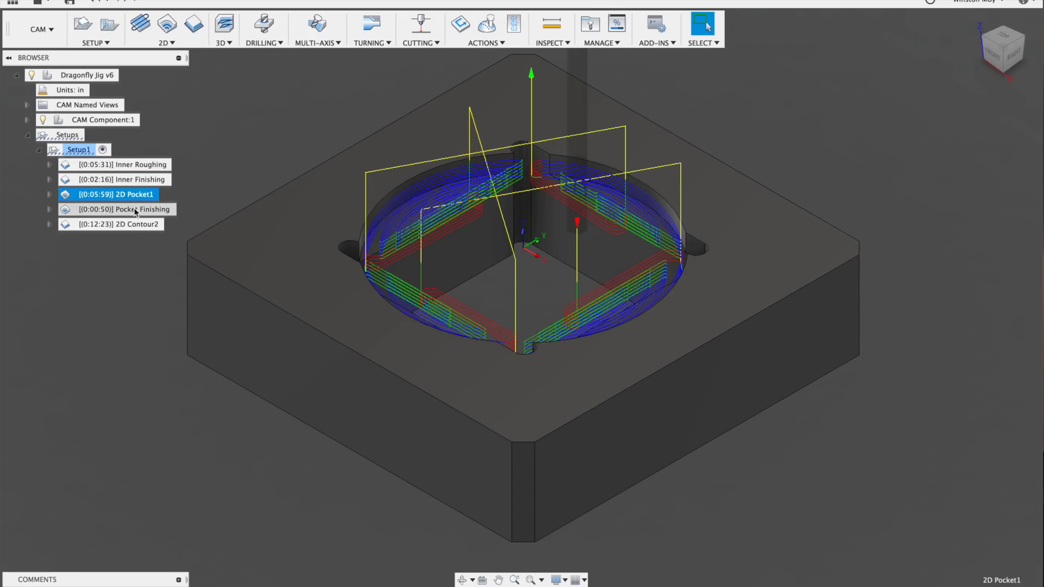
left_click(126, 224)
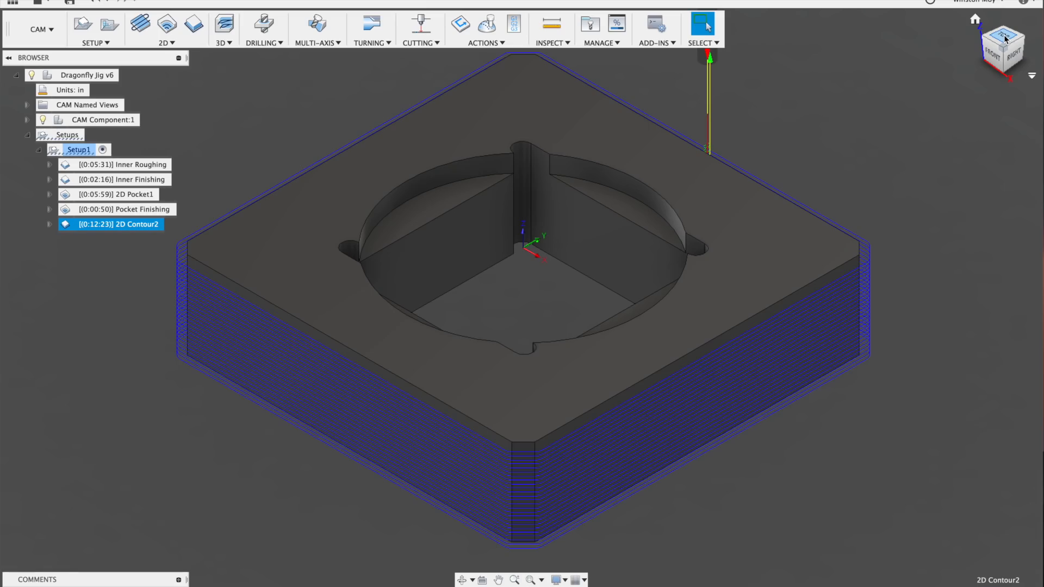
left_click(118, 193)
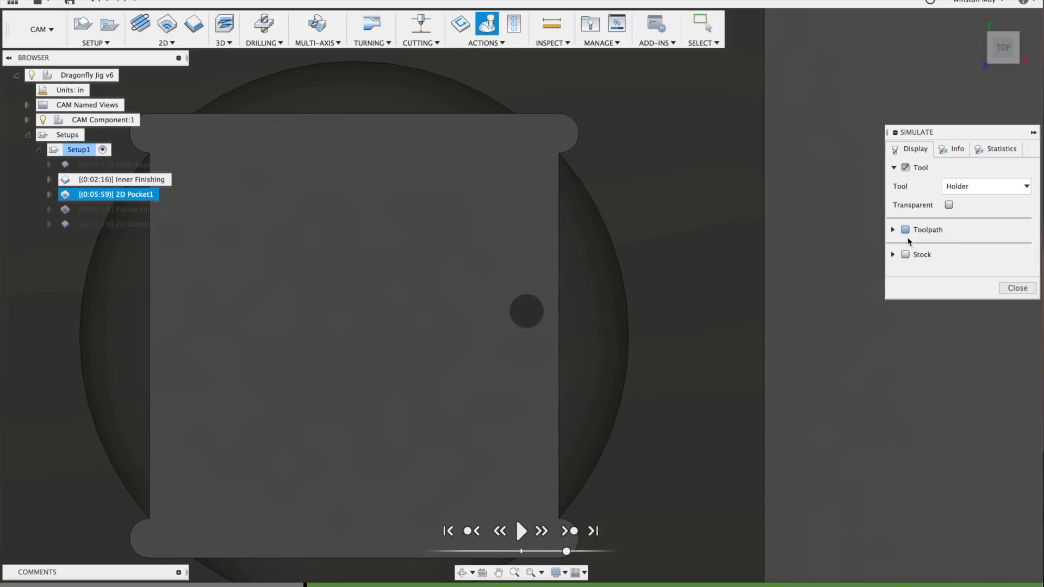
left_click(569, 531)
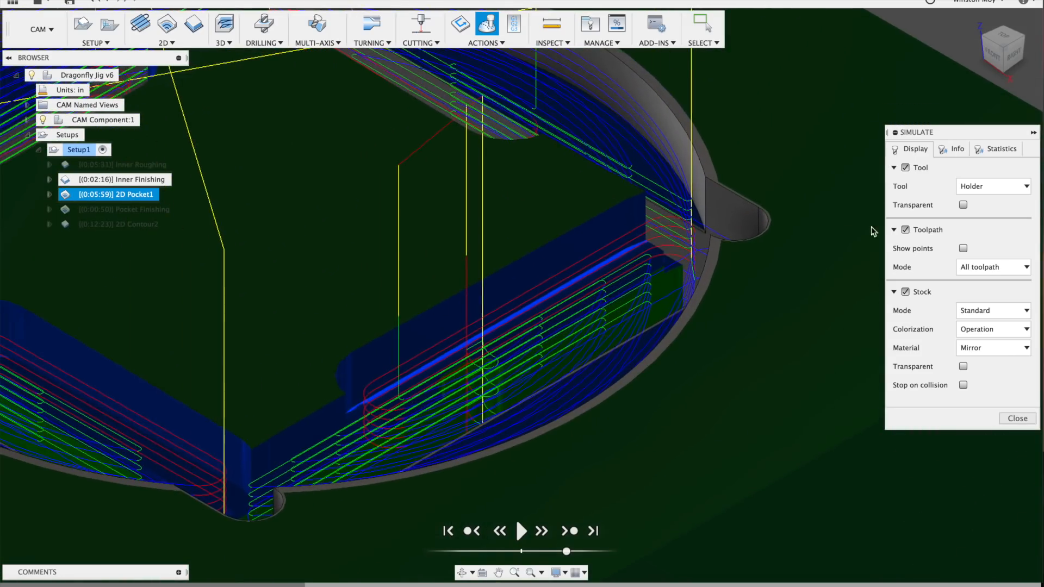
left_click(1017, 417)
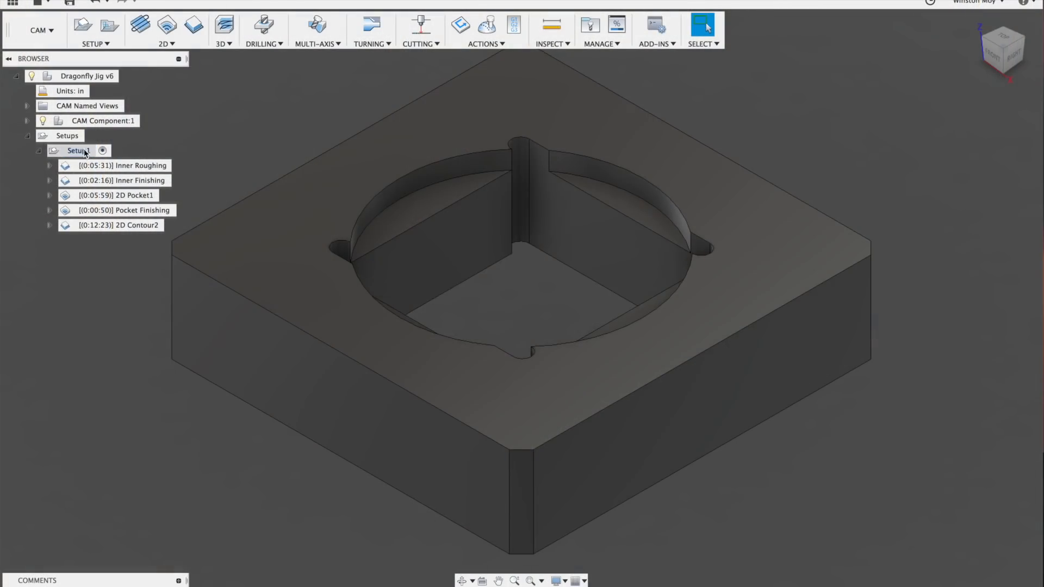
Edit Setup1 to show its milling work coordinate origin at a stock box point.
left_click(78, 150)
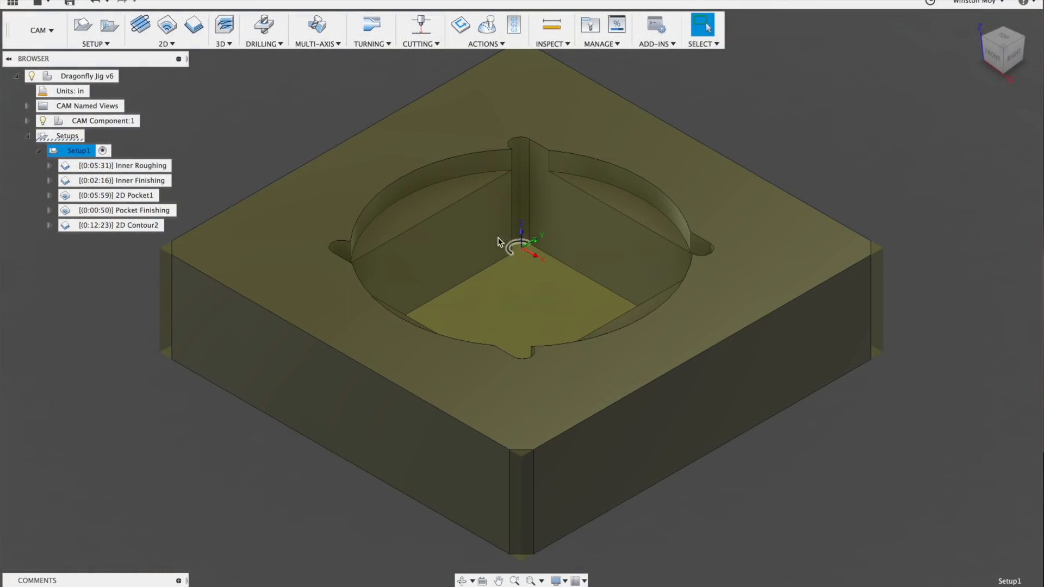
right_click(79, 151)
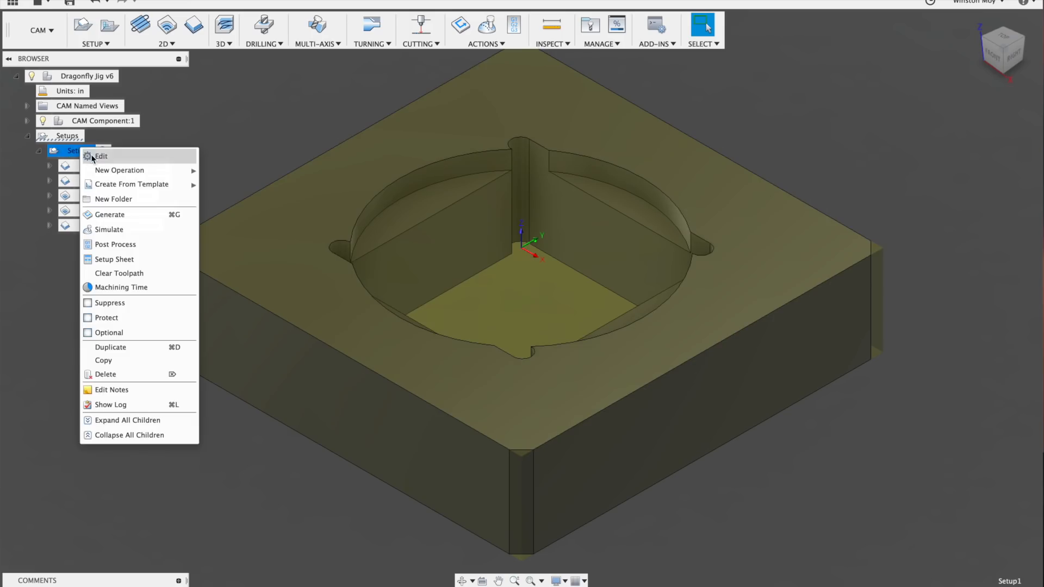
left_click(101, 155)
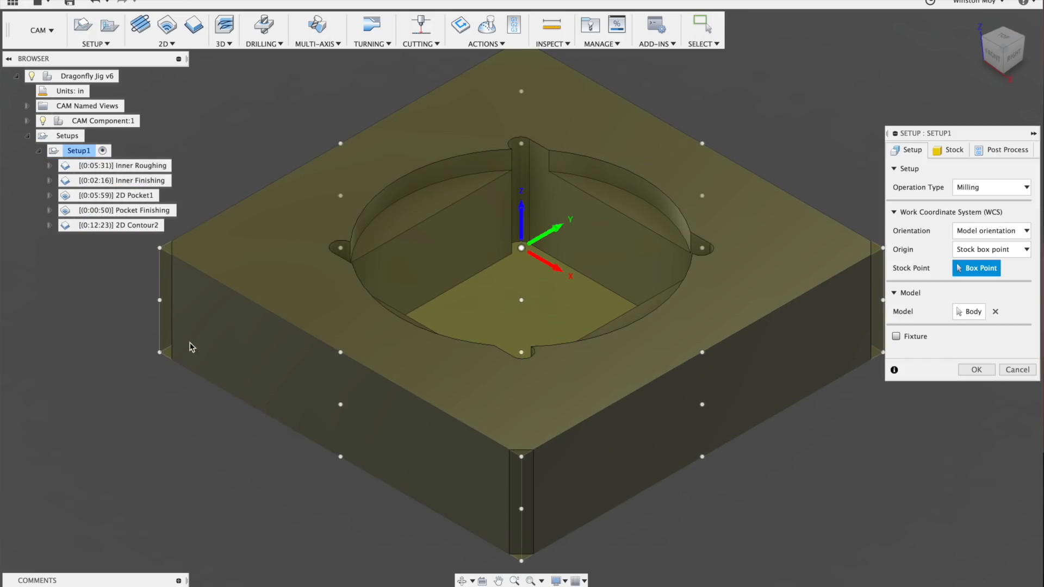